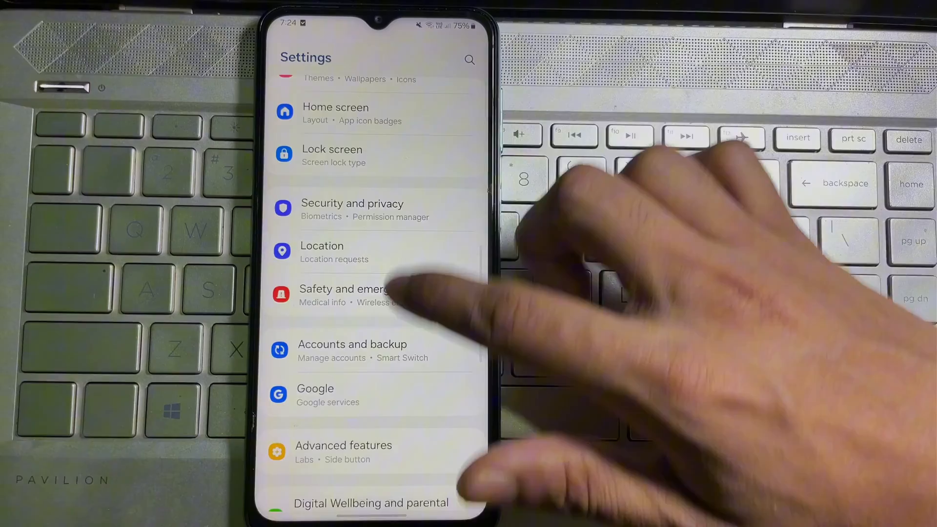
# Open General management from the Settings list.
pyautogui.scroll(-3)
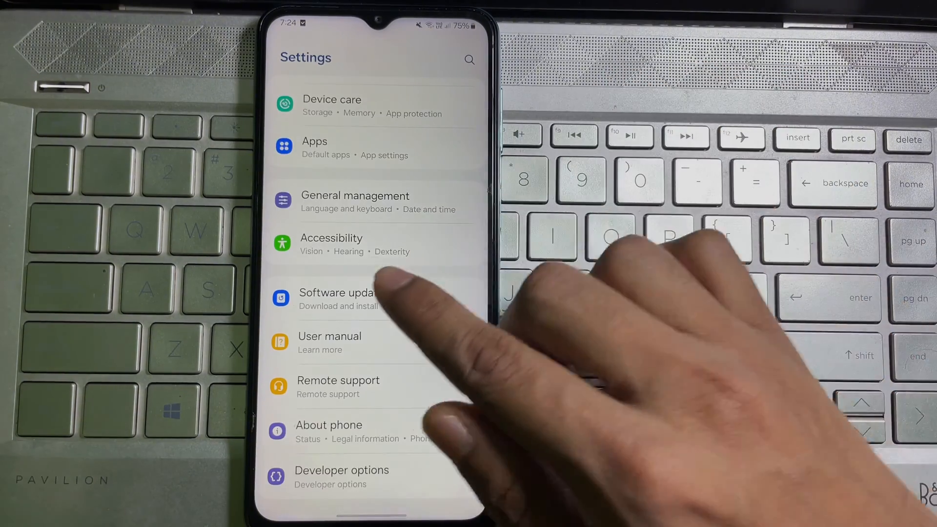
pyautogui.click(355, 201)
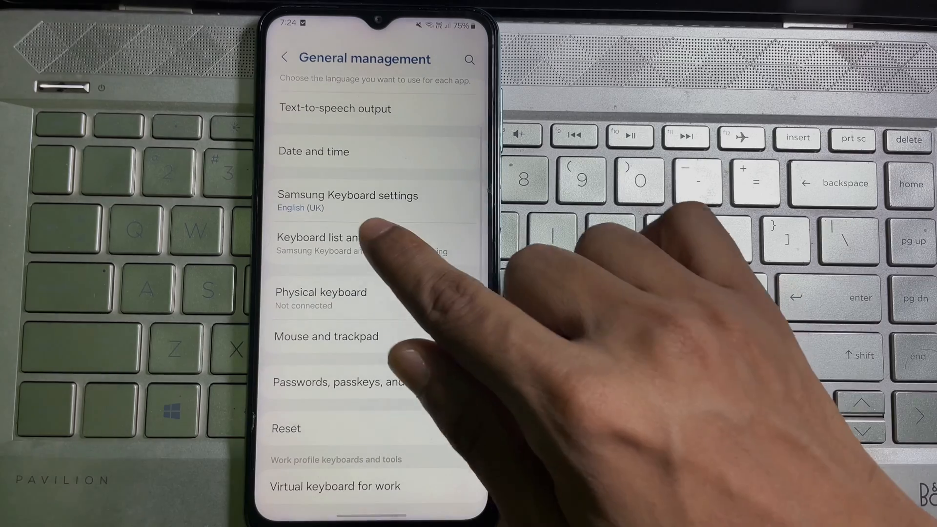
# Open Samsung Keyboard settings and go to its Reset to default settings page.
pyautogui.click(346, 200)
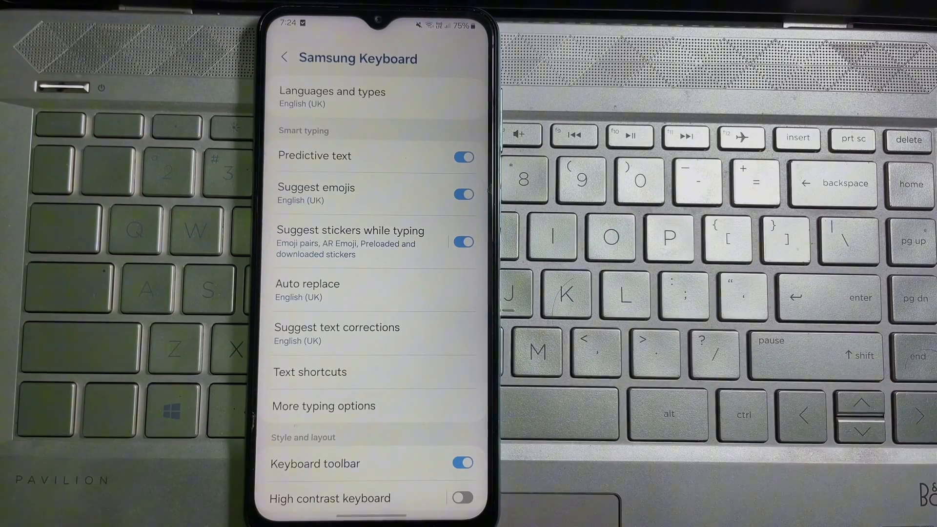
pyautogui.scroll(-3)
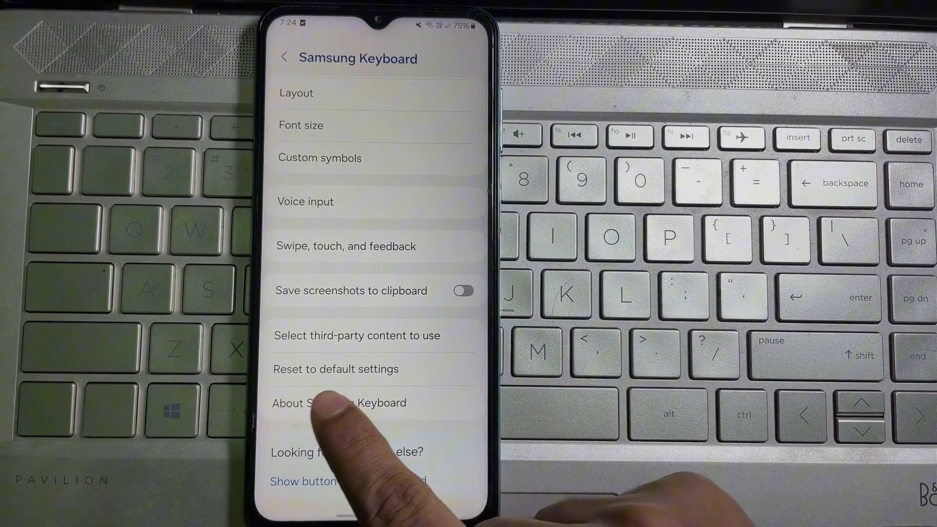
pyautogui.click(335, 368)
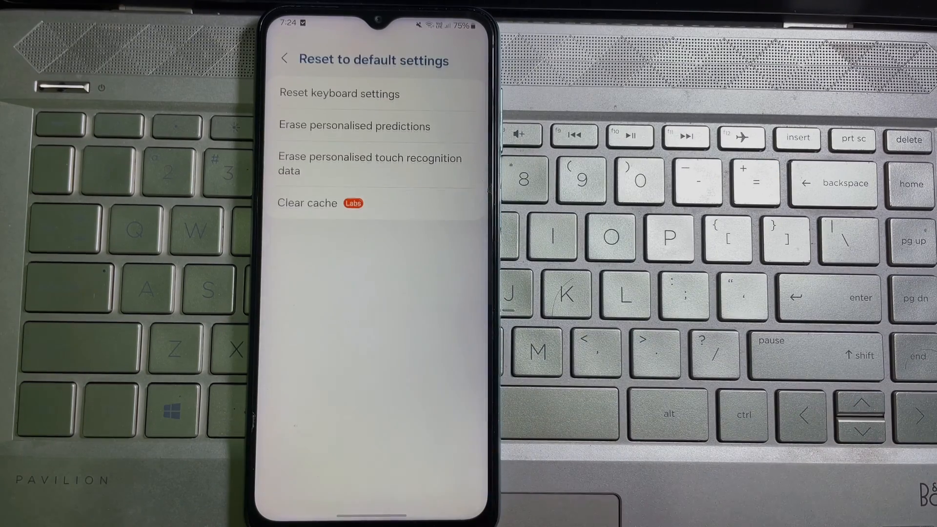